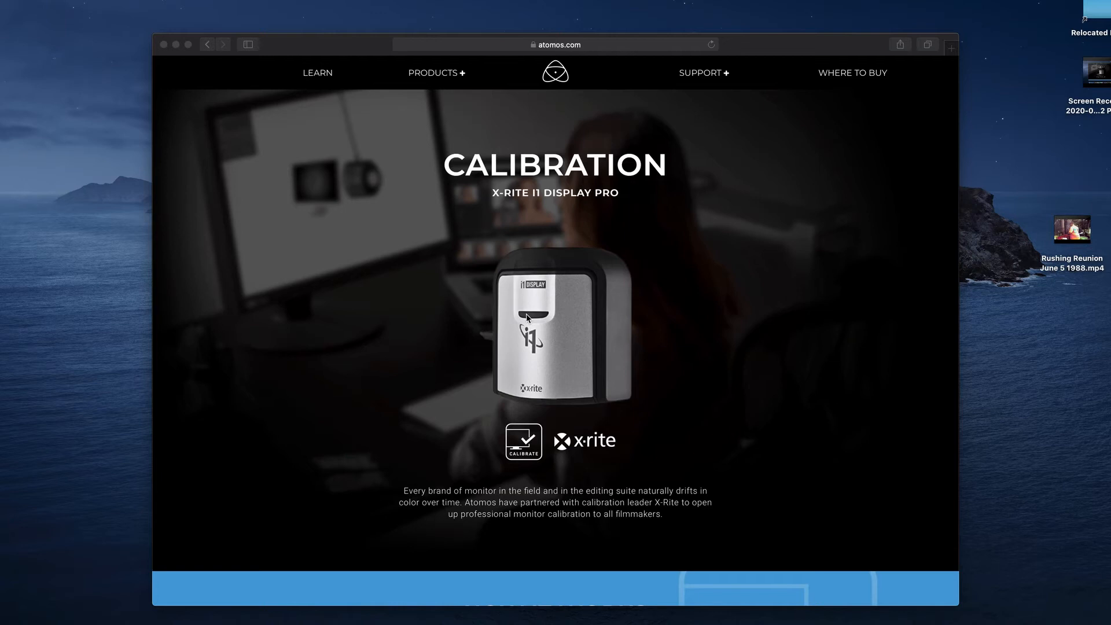
# - Scroll atomos.com/calibration down and download the Mac calibration software
pyautogui.scroll(-3)
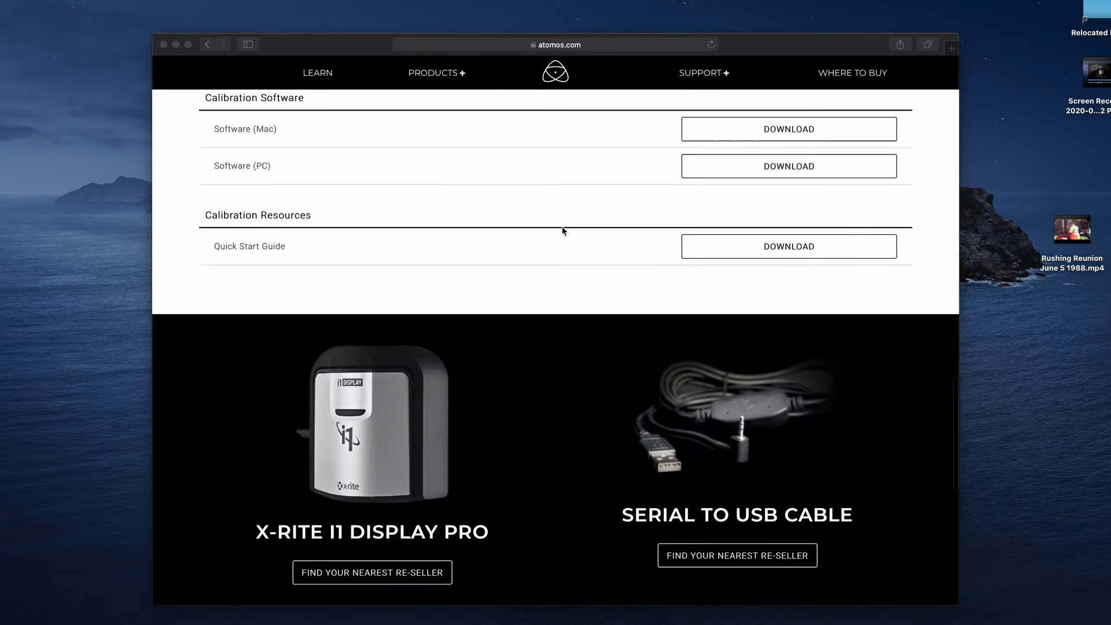
pyautogui.scroll(-3)
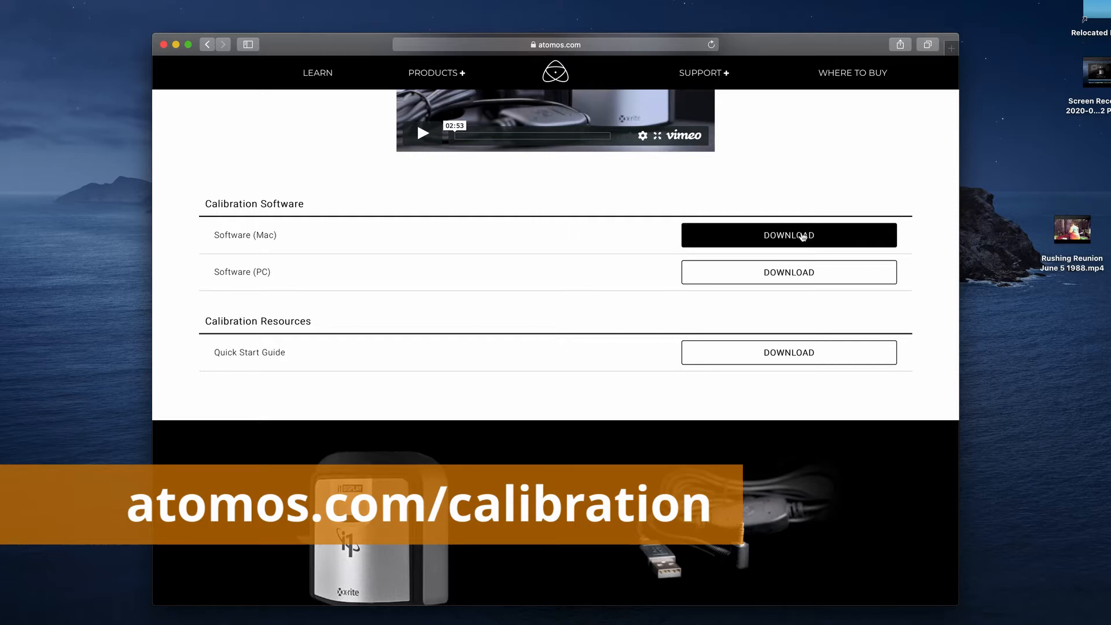
pyautogui.click(788, 234)
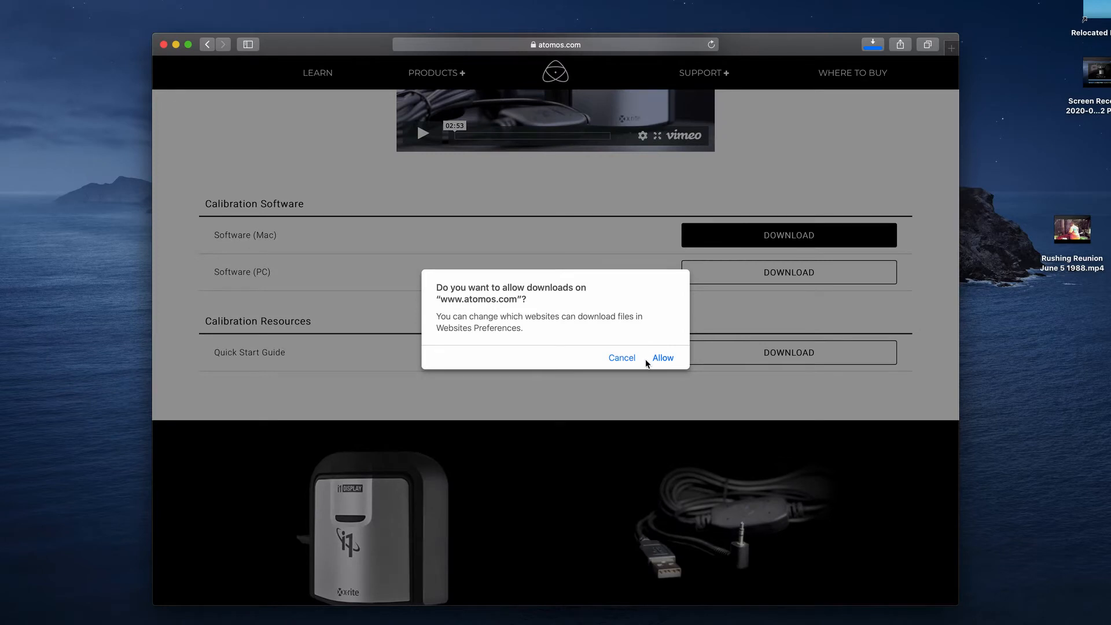
# - Allow downloads, mount atomos_calibrator_2.0.21.dmg, and close its window
pyautogui.click(661, 358)
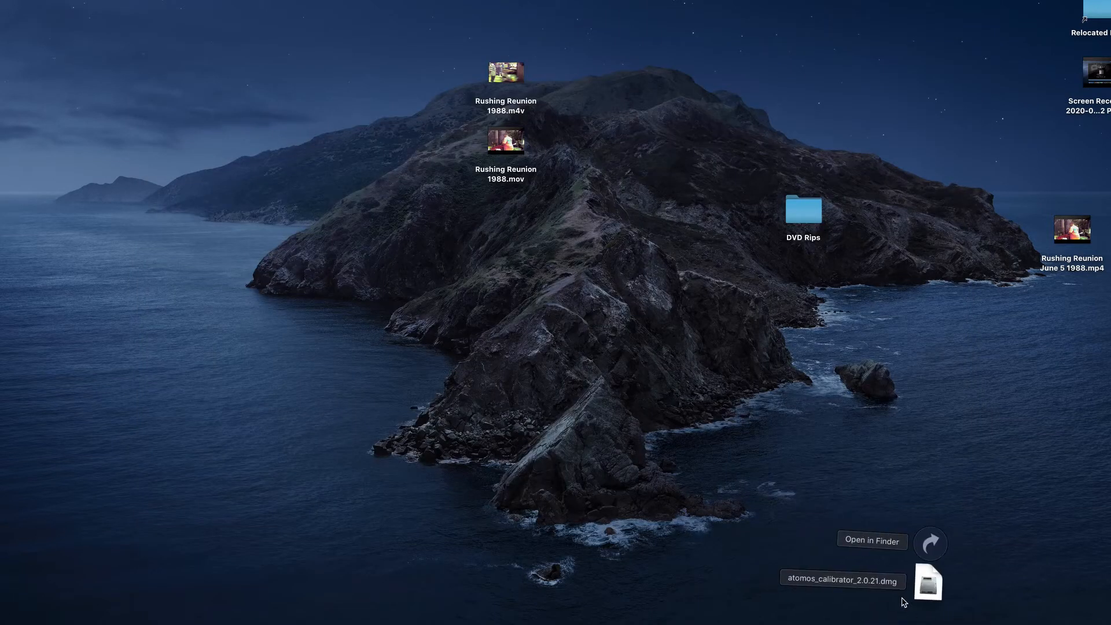
pyautogui.doubleClick(927, 582)
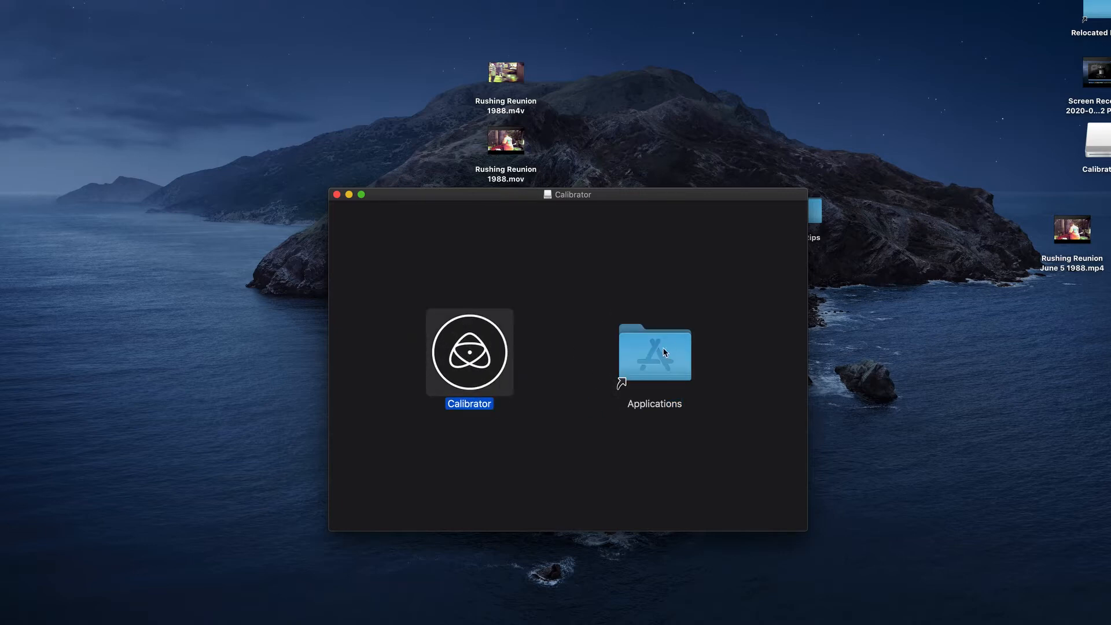
pyautogui.click(337, 195)
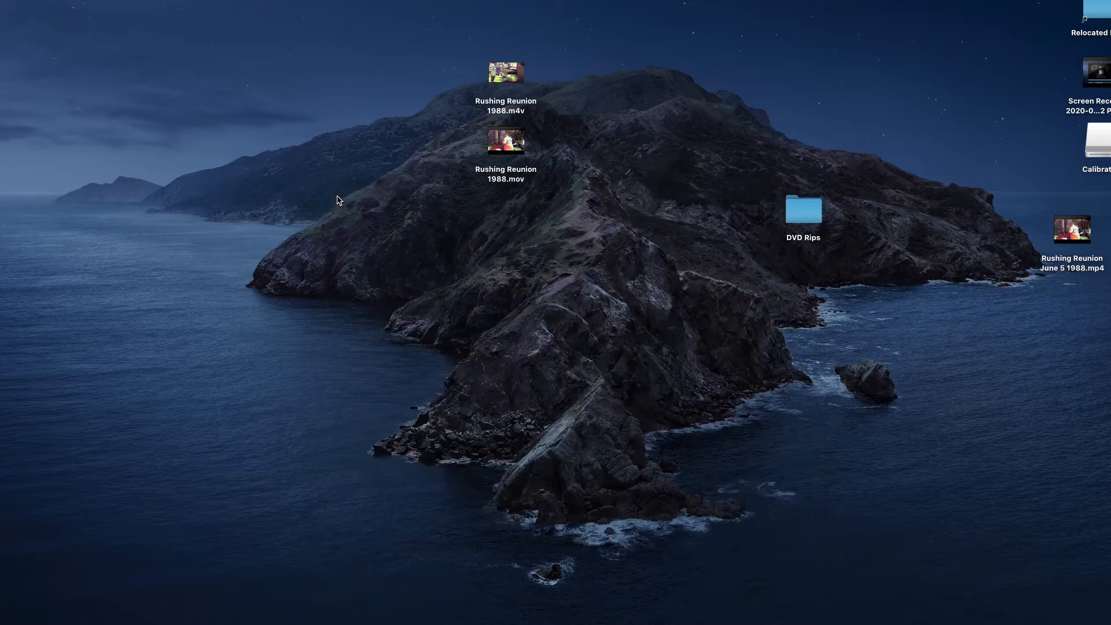
# - Launch the Calibrator app from the disk image and approve opening it
pyautogui.click(203, 593)
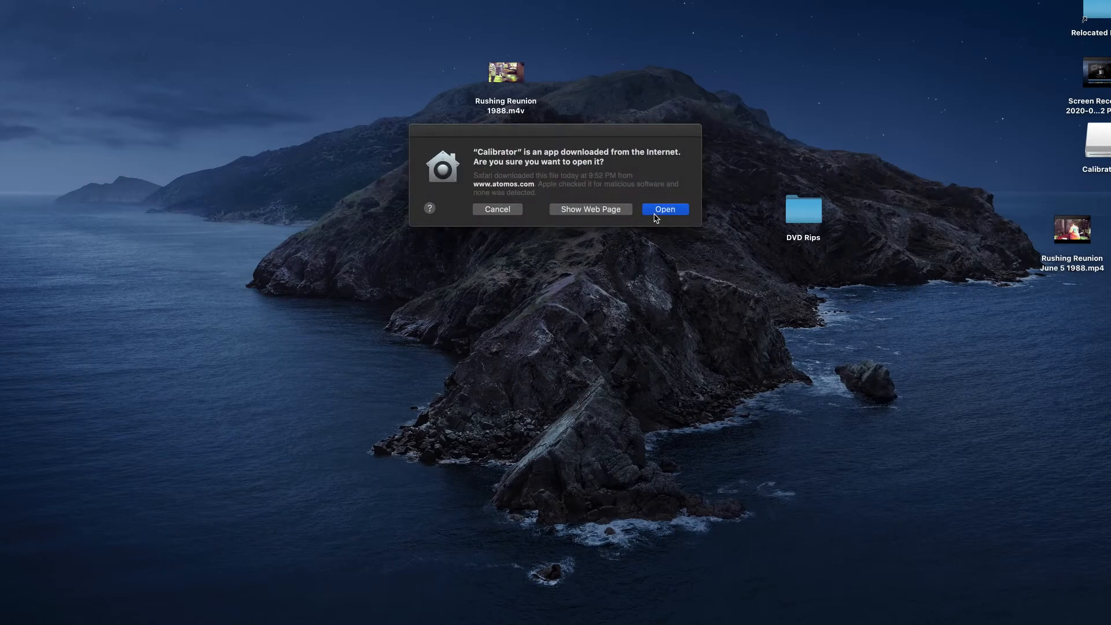
pyautogui.click(664, 209)
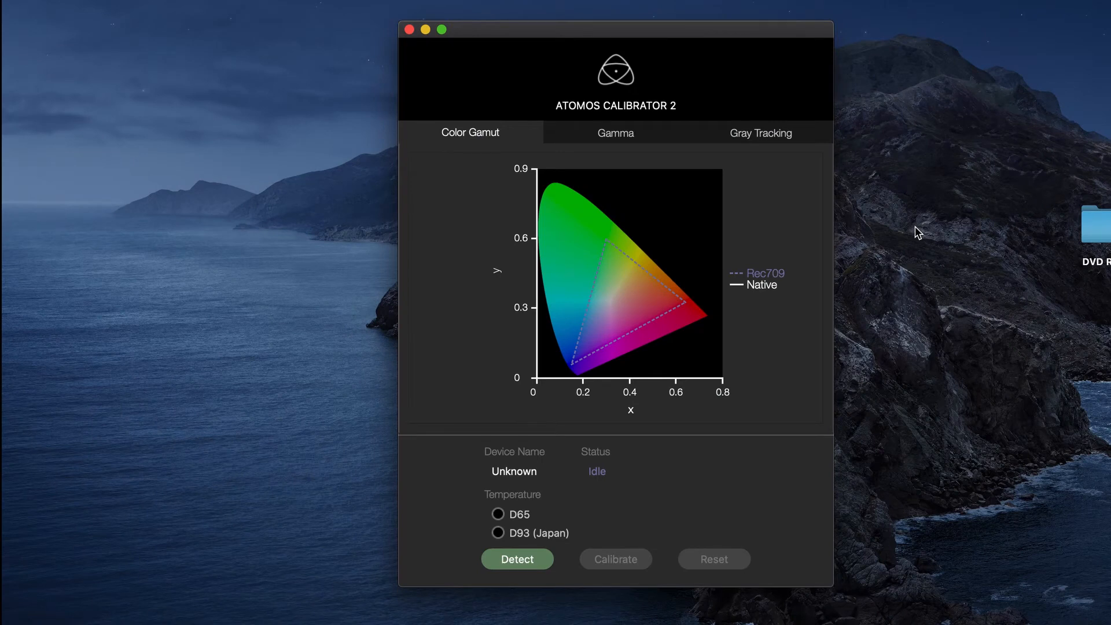
# - Detect the connected NINJAV monitor and run calibration at D65
pyautogui.click(517, 559)
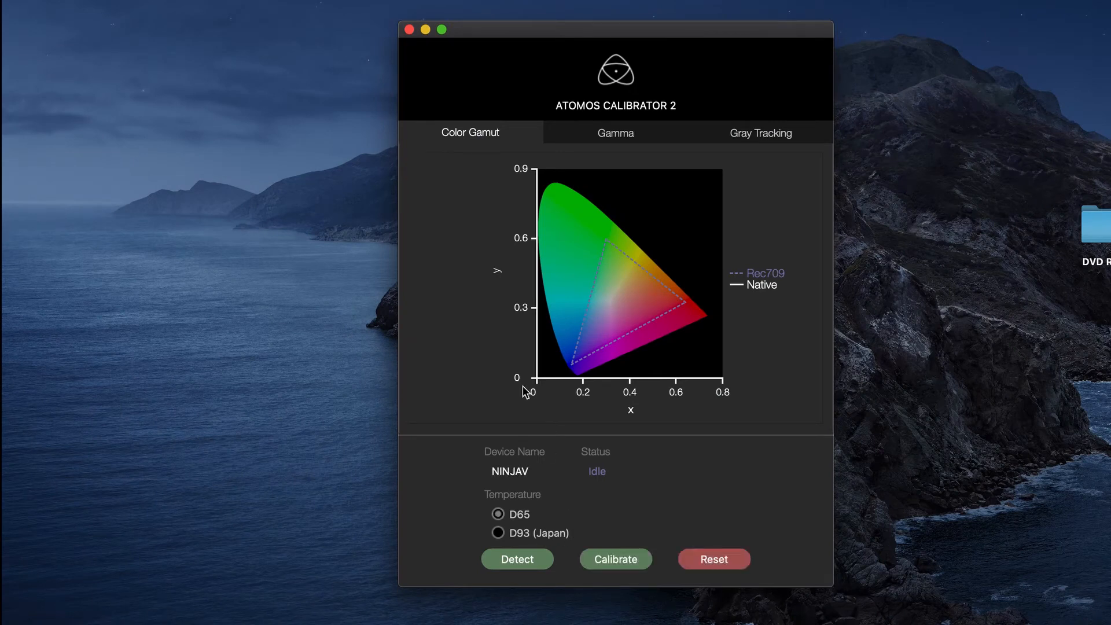
pyautogui.moveTo(578, 496)
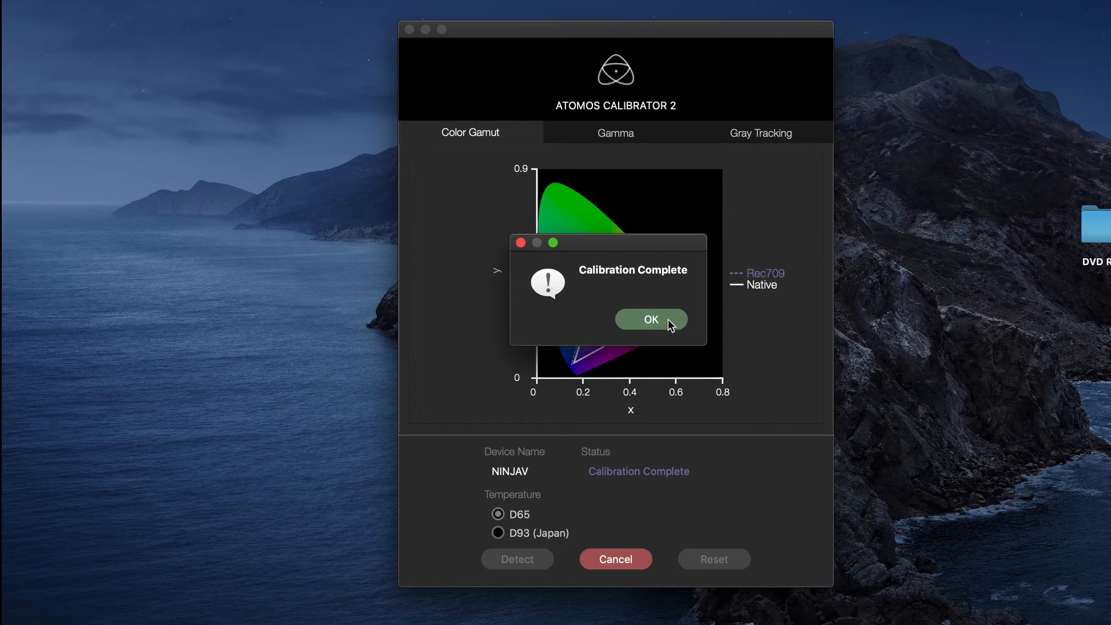
# - Dismiss the Calibration Complete alert and exit calibration mode
pyautogui.click(649, 319)
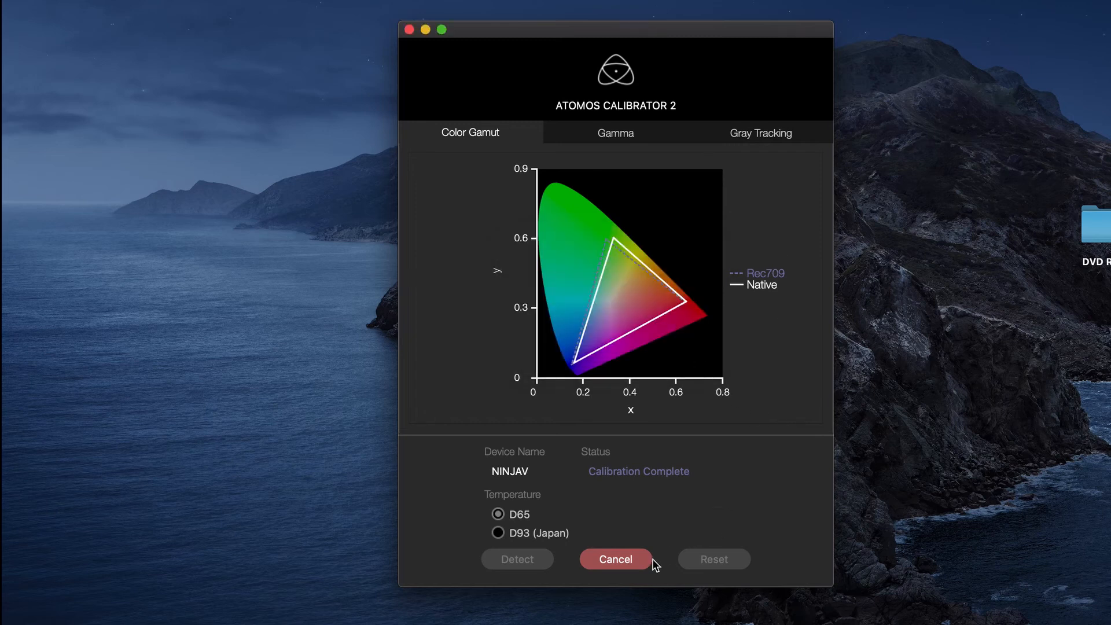
pyautogui.click(615, 559)
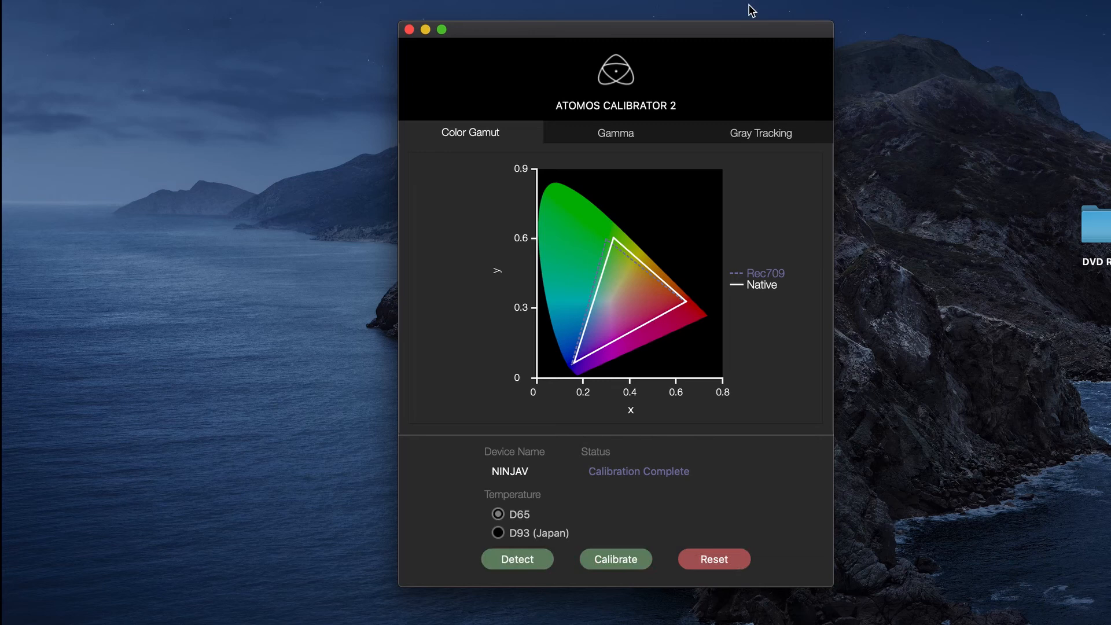
pyautogui.moveTo(615, 135)
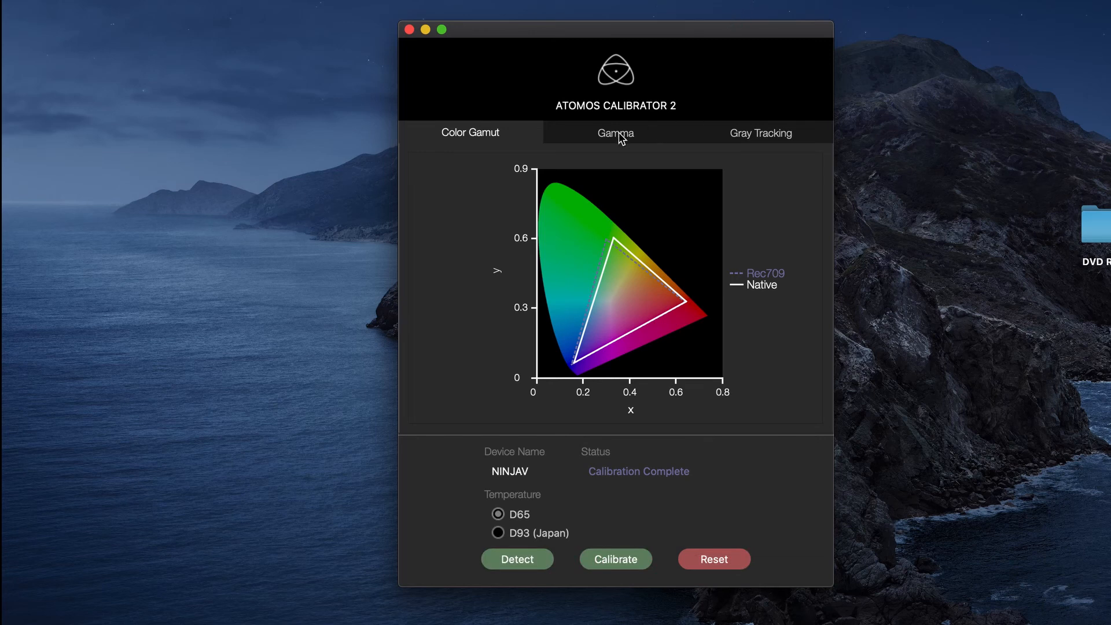